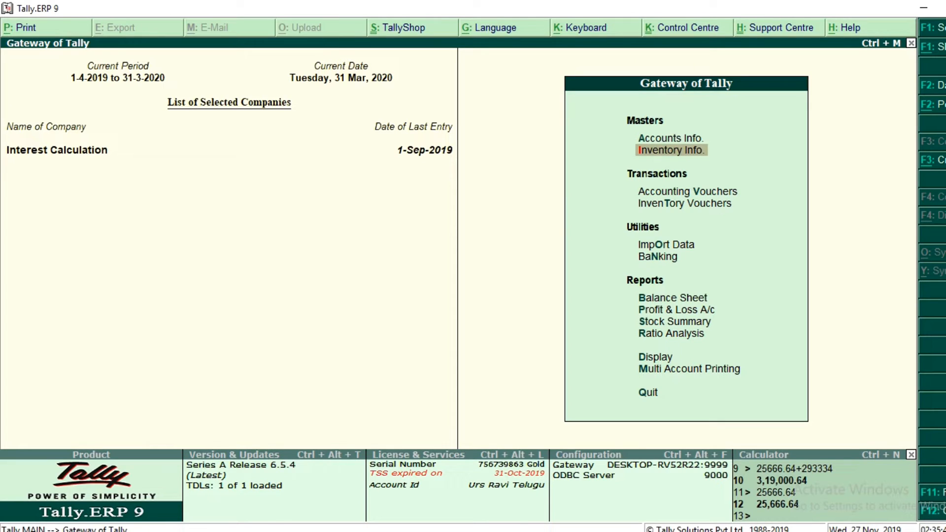
# Start creating a single new stock item from Inventory Info
pyautogui.click(670, 149)
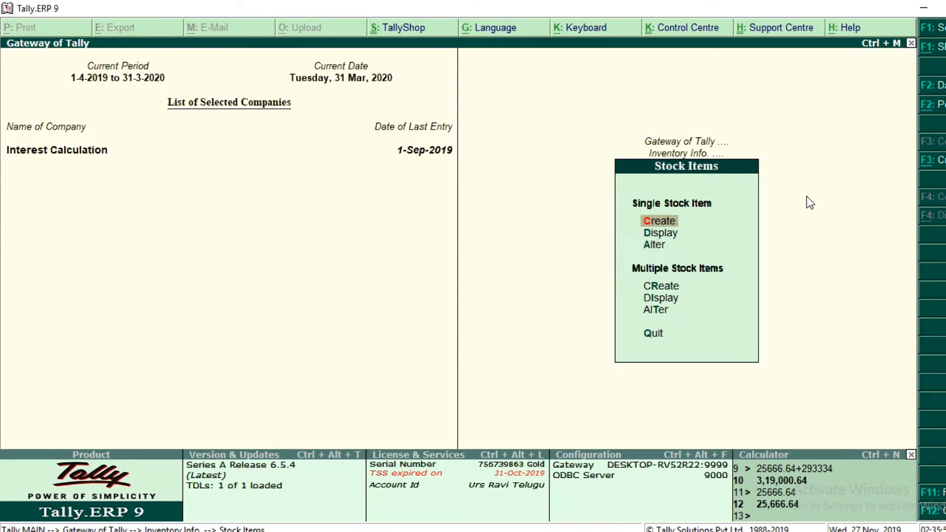
pyautogui.click(658, 220)
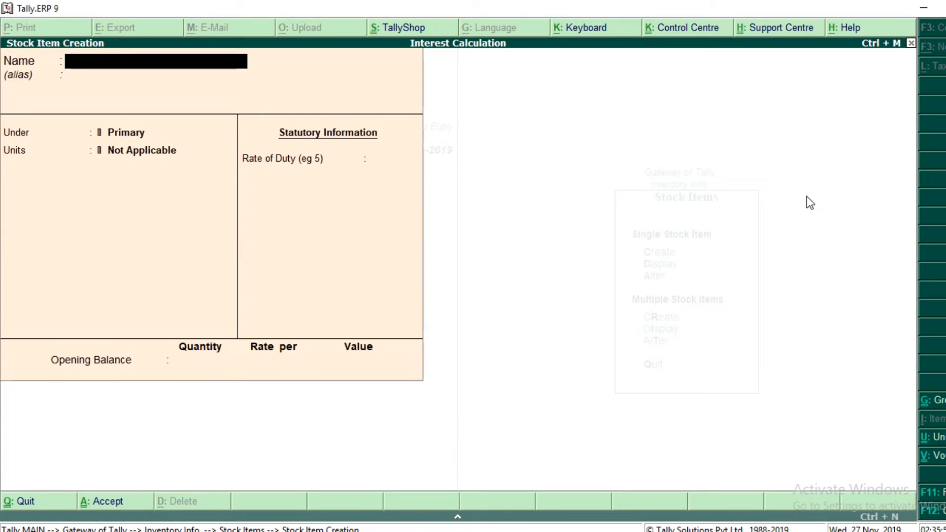
# Name the item 13.5 mm Wheel under Primary with units Nos
pyautogui.write('13.5')
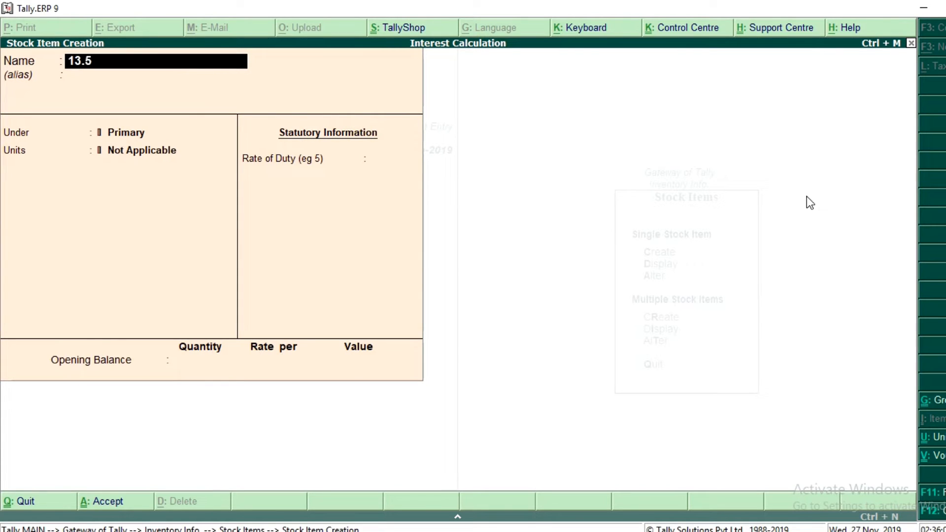
pyautogui.write('mm')
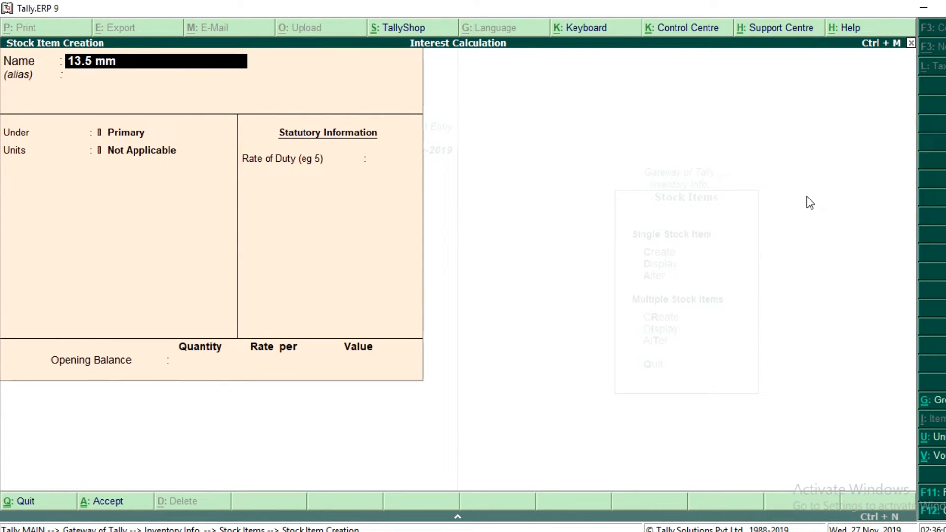
pyautogui.write('Wheel')
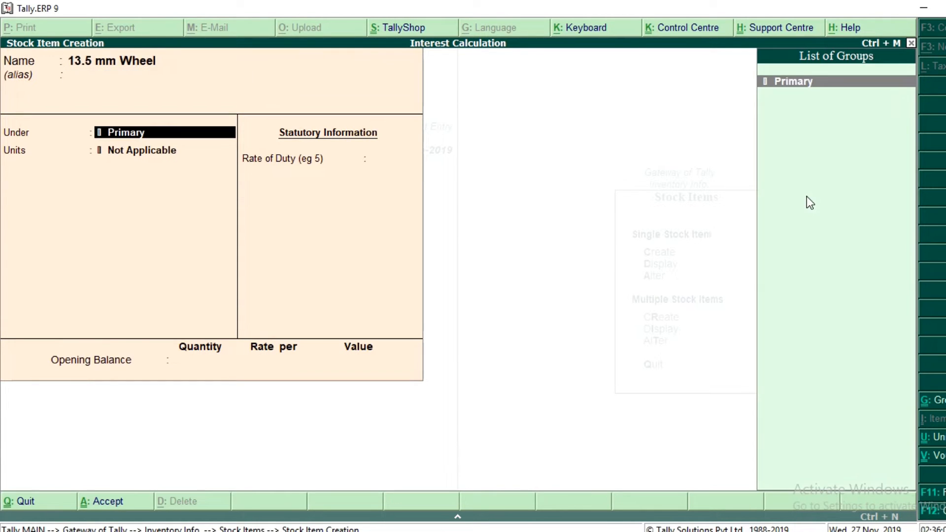
pyautogui.click(141, 150)
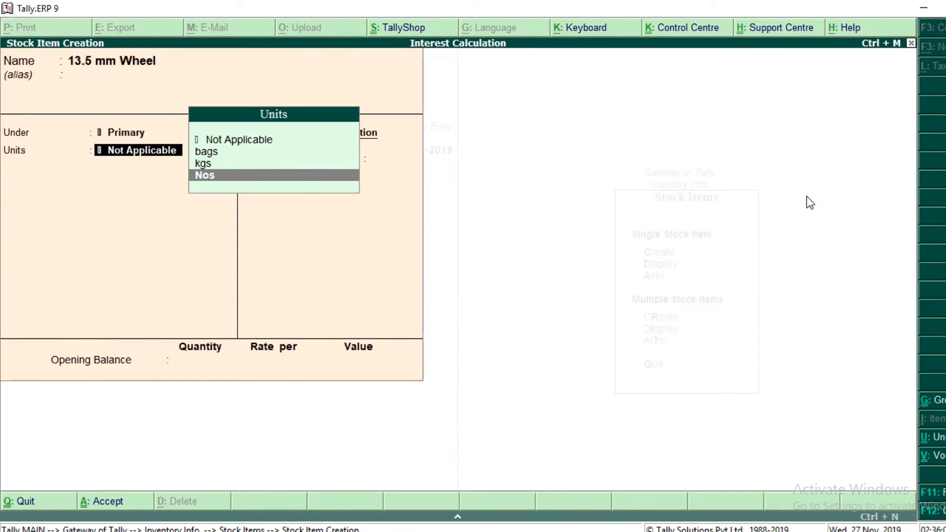
pyautogui.click(205, 175)
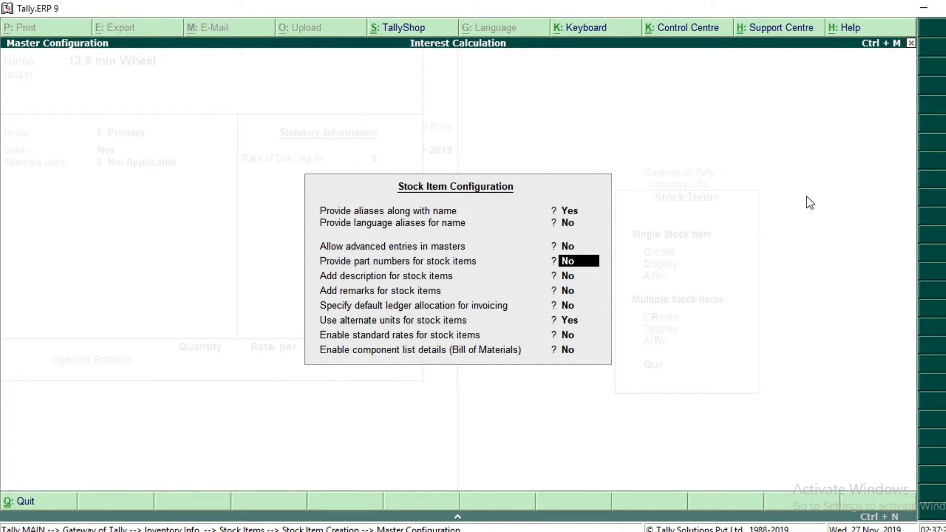
# Enable 'Provide part numbers for stock items' in the stock item configuration
pyautogui.write('yes')
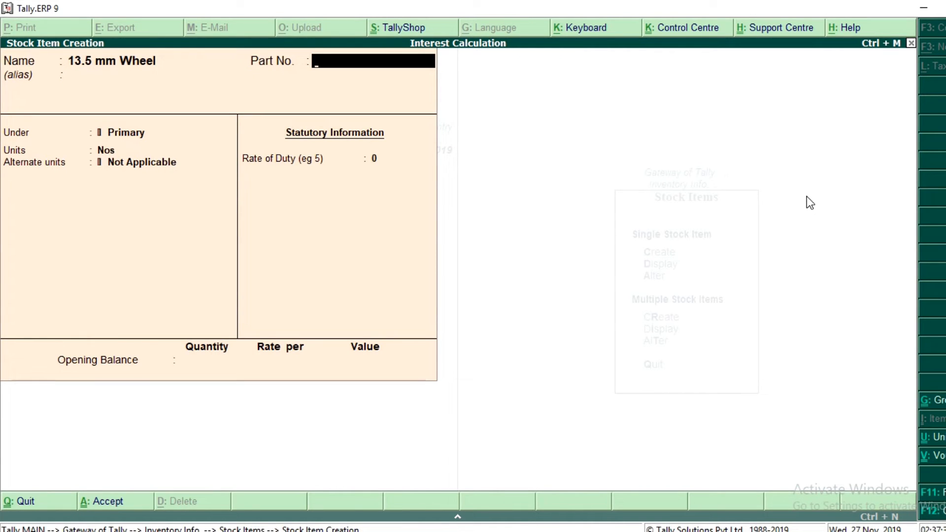
# Save 13.5 mm Wheel with part no. 1234, then 13.66 mm Wheel with part no. 1236
pyautogui.write('1234')
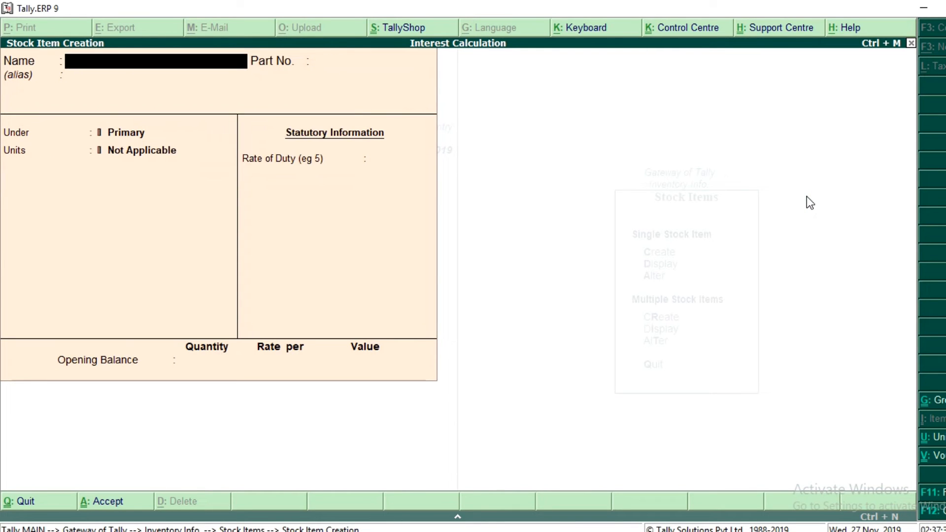
pyautogui.write('13.66 mm Wheel')
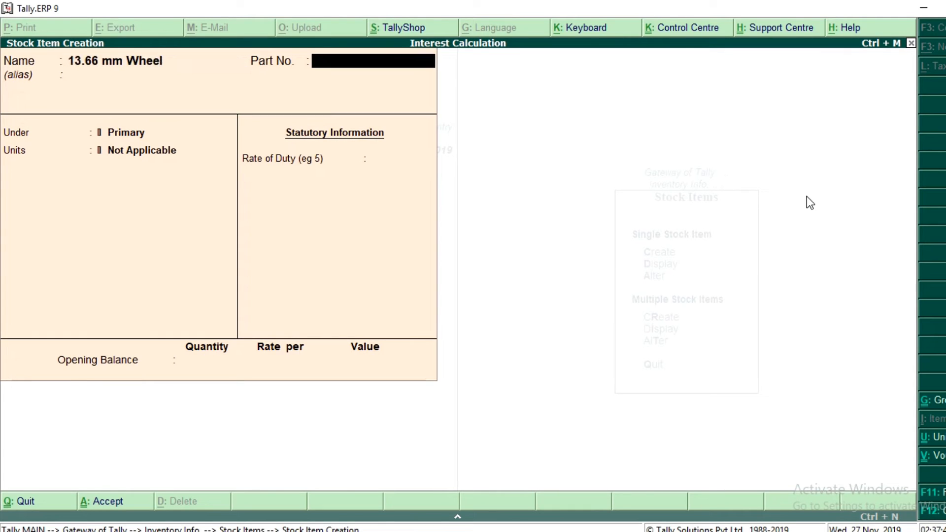
pyautogui.write('1236')
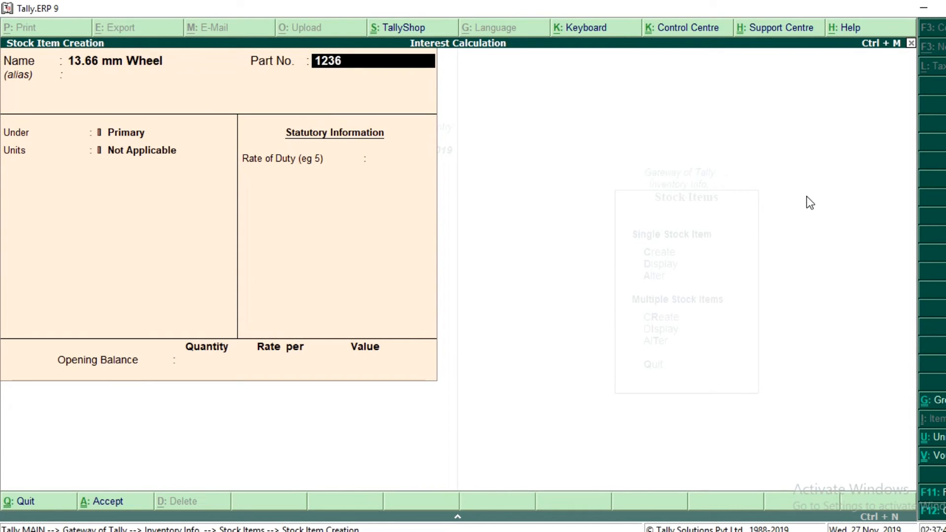
pyautogui.click(141, 149)
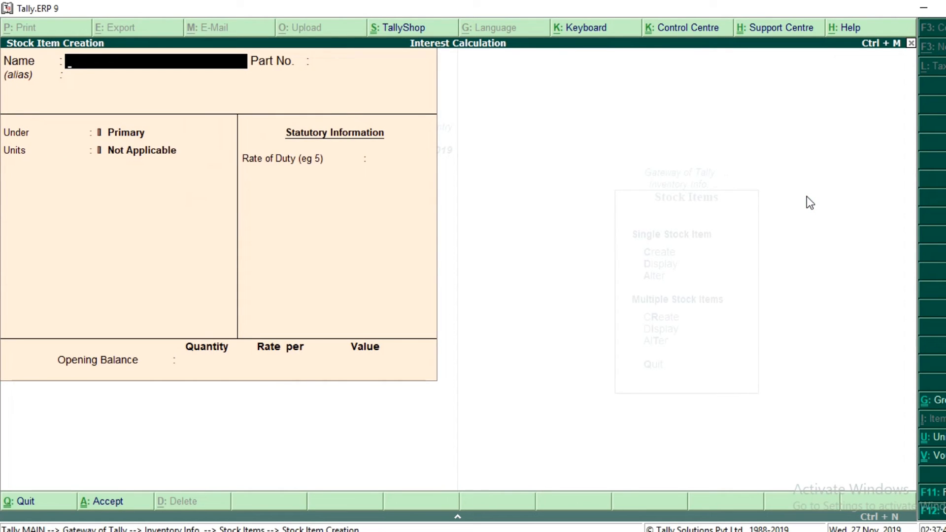
# Create the Back Door stock item with part no. 9987
pyautogui.write('Back Door')
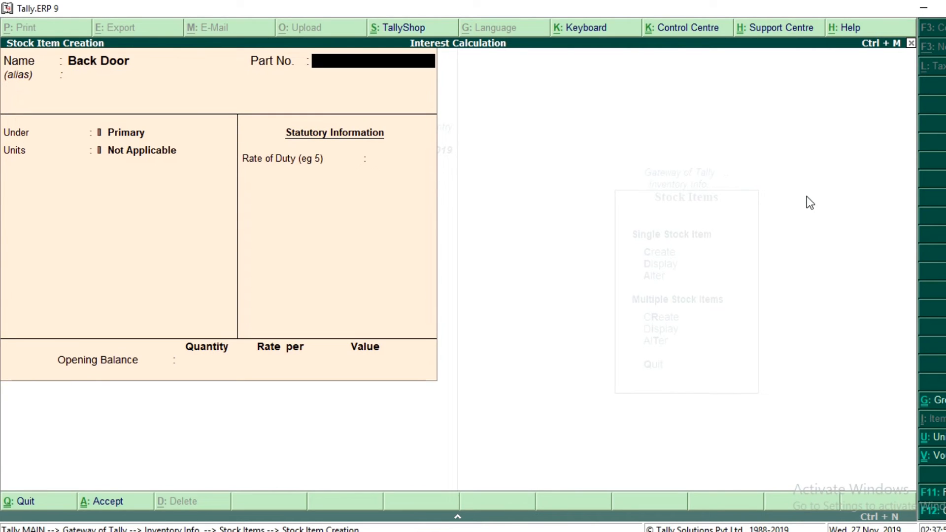
pyautogui.write('9987')
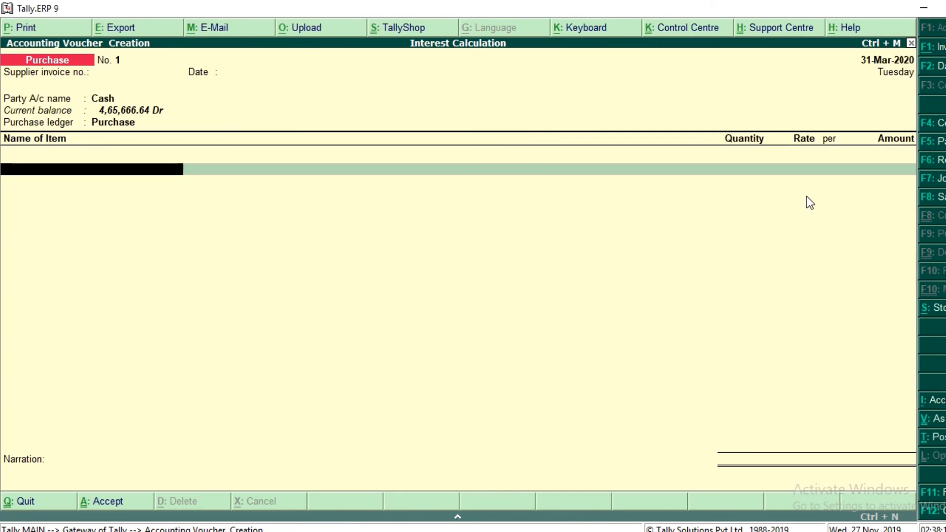
# Show the purchase voucher's stock item list with the new wheels and Back Door
pyautogui.click(91, 168)
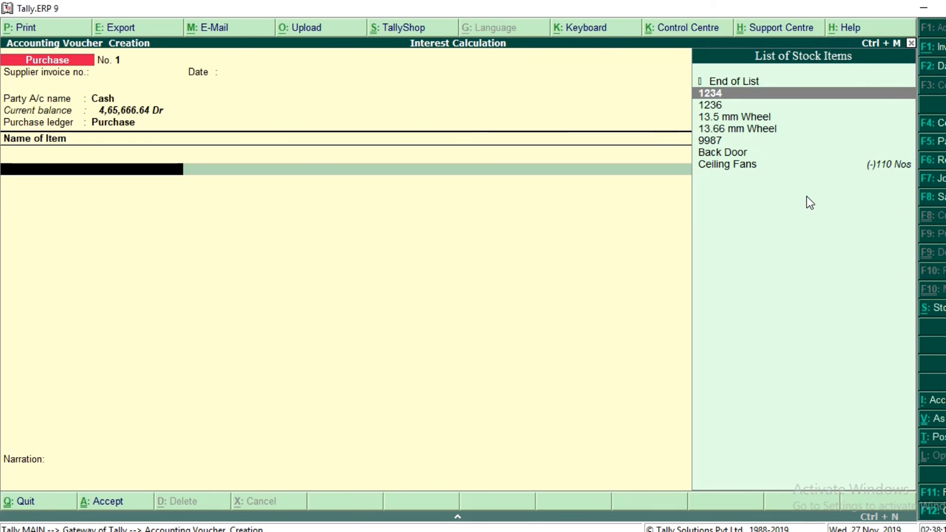